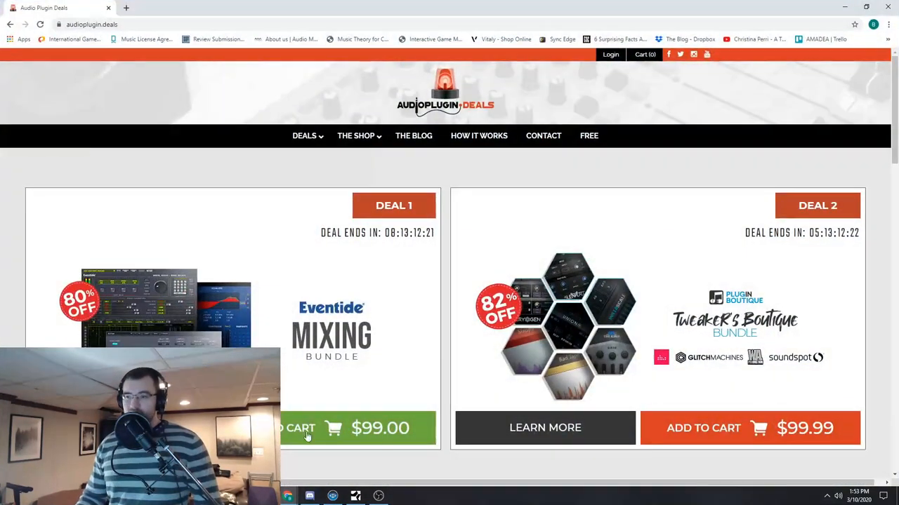
{"action": "mouse_move", "coordinate": [388, 356]}
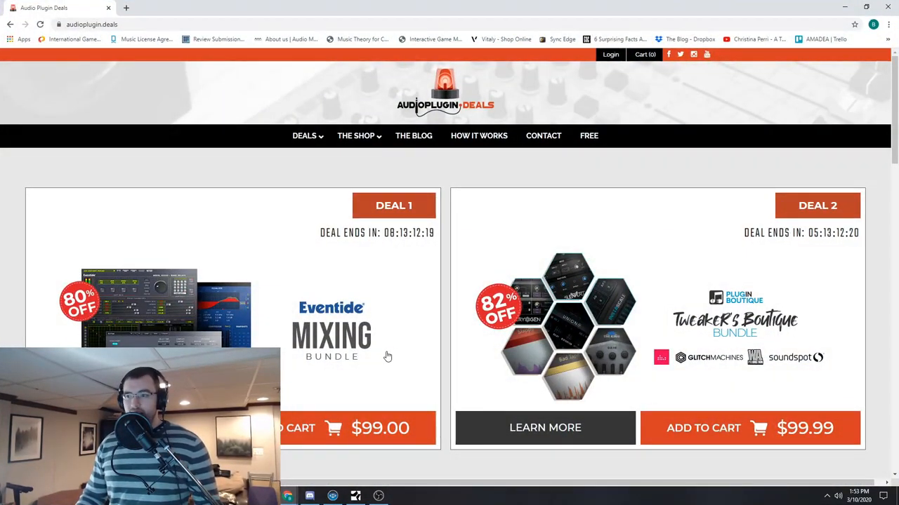
{"action": "mouse_move", "coordinate": [436, 327]}
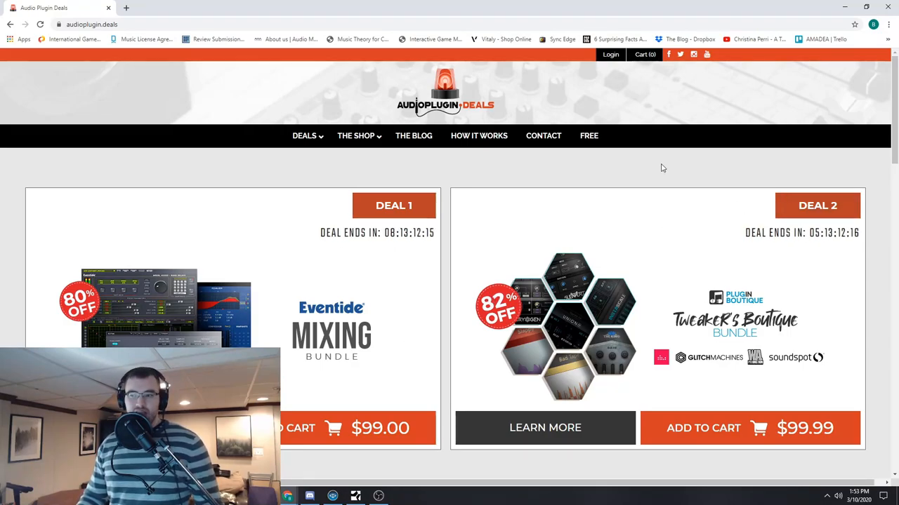
Go to the My Account login page from the top bar Login link.
{"action": "left_click", "coordinate": [609, 54]}
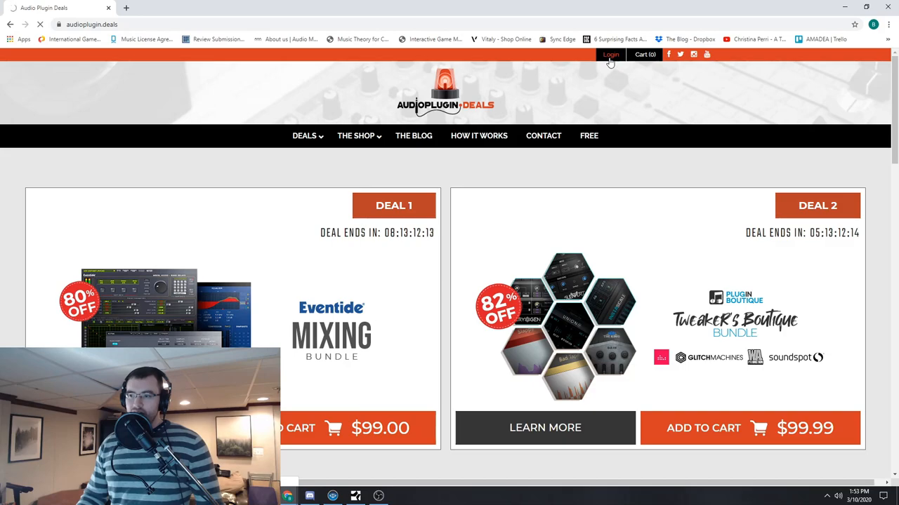
{"action": "left_click", "coordinate": [609, 55]}
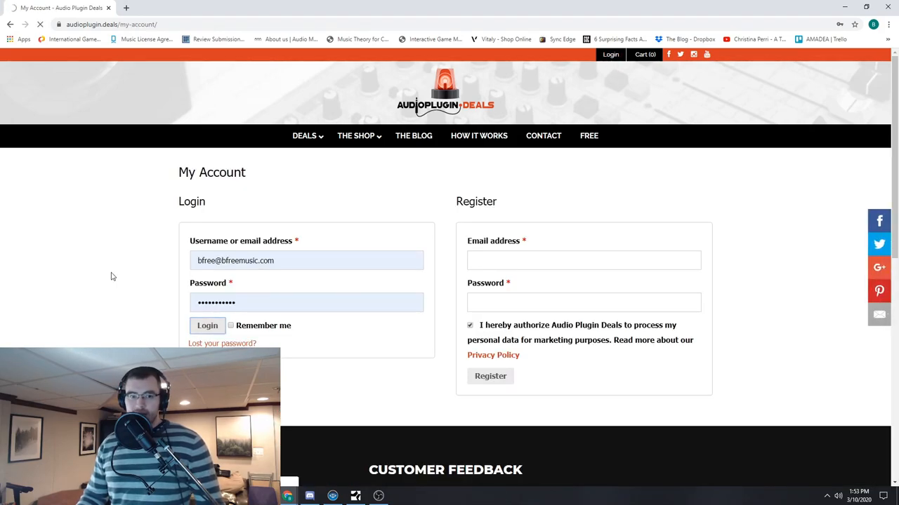
Sign in with the saved credentials and view the $58.00 rewards wallet and recent orders carousel.
{"action": "left_click", "coordinate": [208, 326]}
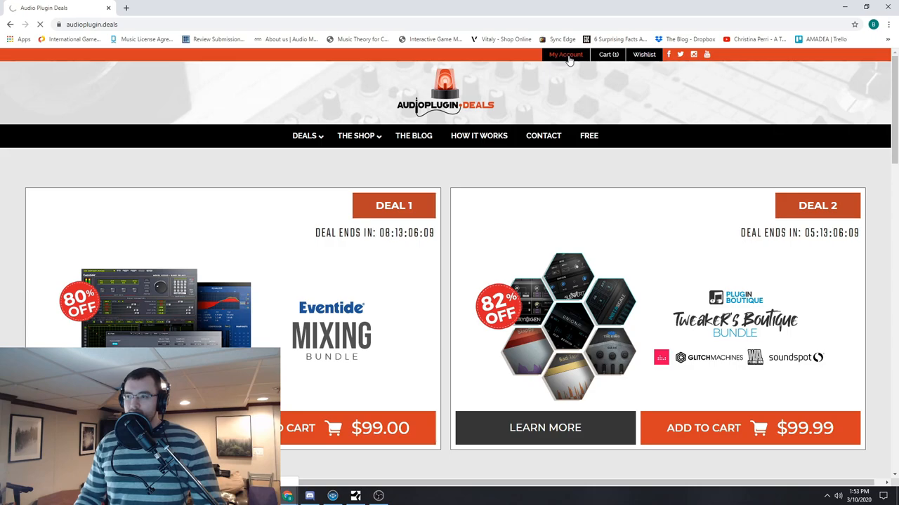
{"action": "left_click", "coordinate": [564, 55]}
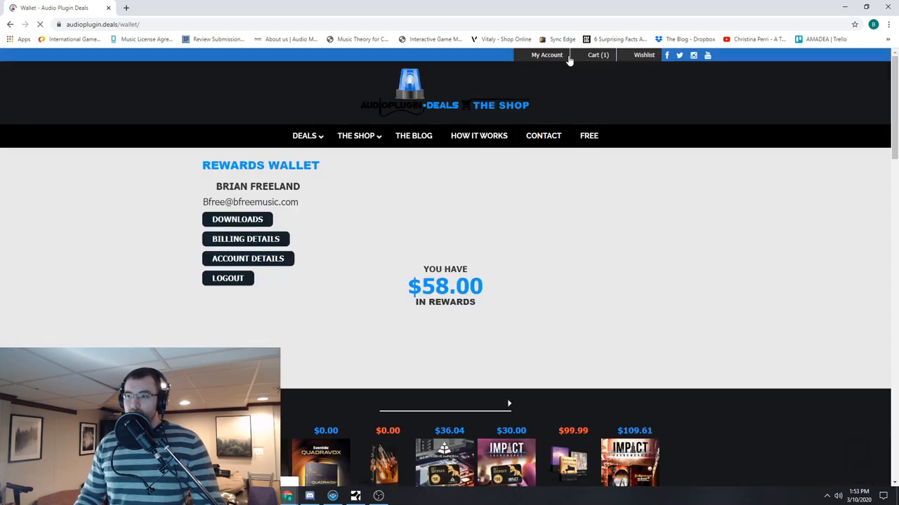
{"action": "scroll", "scroll_direction": "down", "scroll_amount": 3}
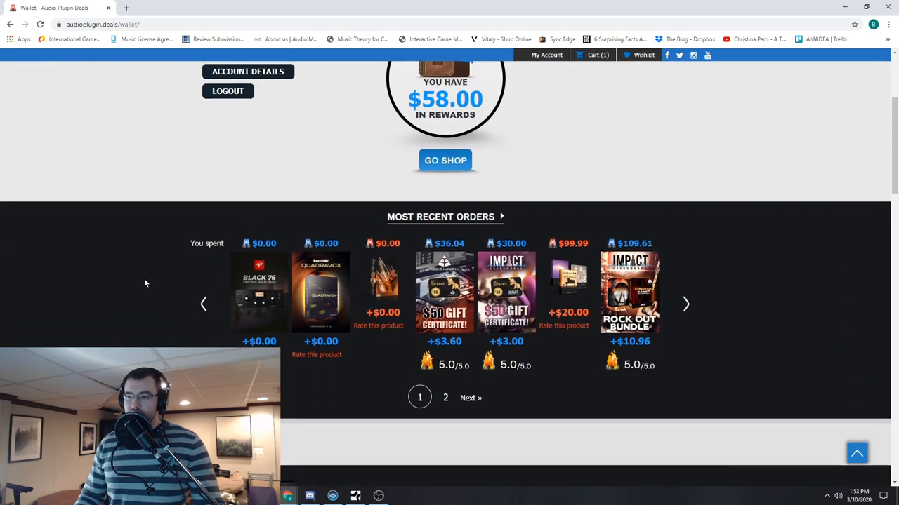
{"action": "mouse_move", "coordinate": [553, 308]}
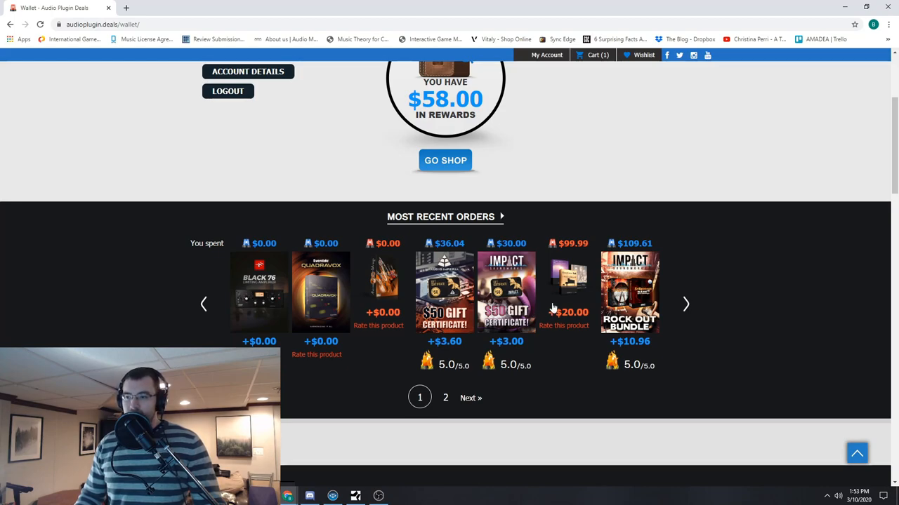
{"action": "scroll", "scroll_direction": "down", "scroll_amount": 3}
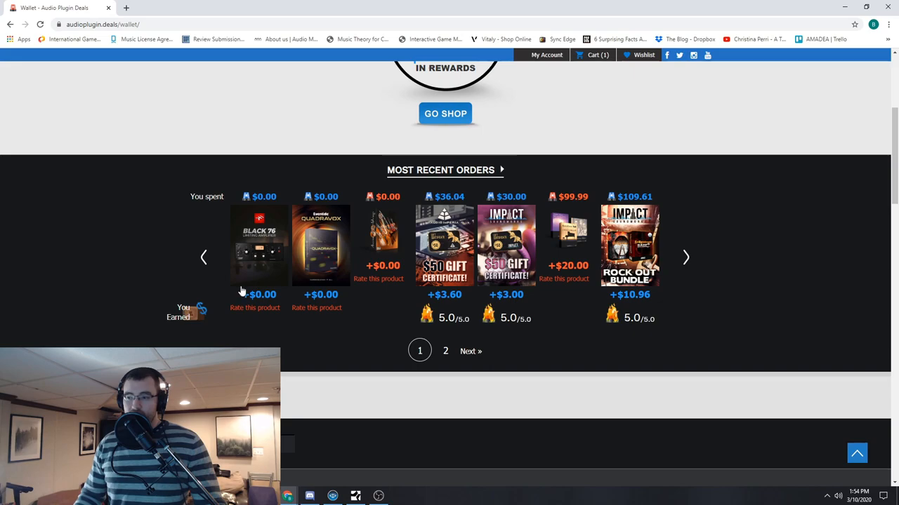
{"action": "mouse_move", "coordinate": [447, 255]}
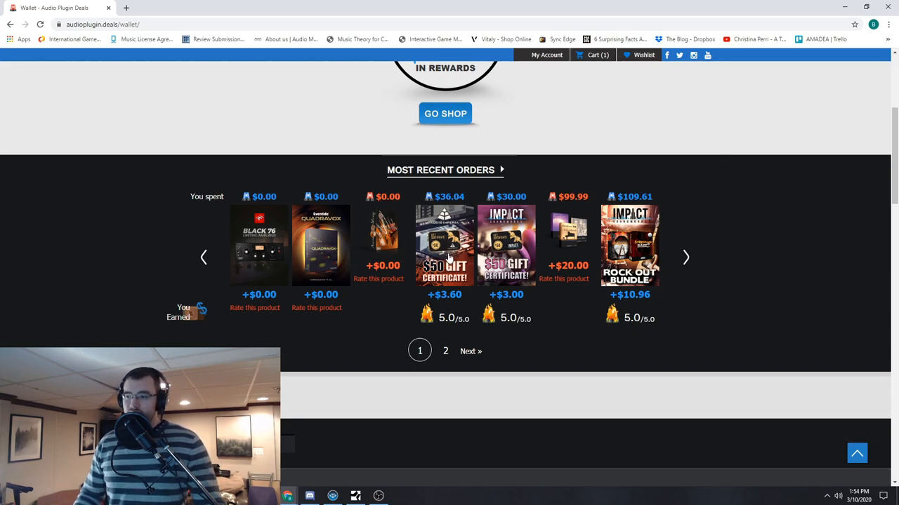
{"action": "mouse_move", "coordinate": [435, 260]}
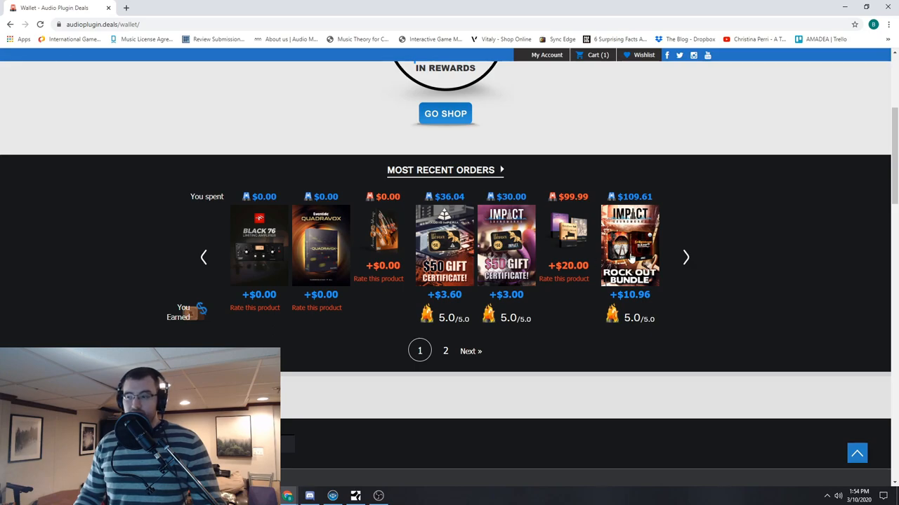
{"action": "left_click", "coordinate": [685, 257]}
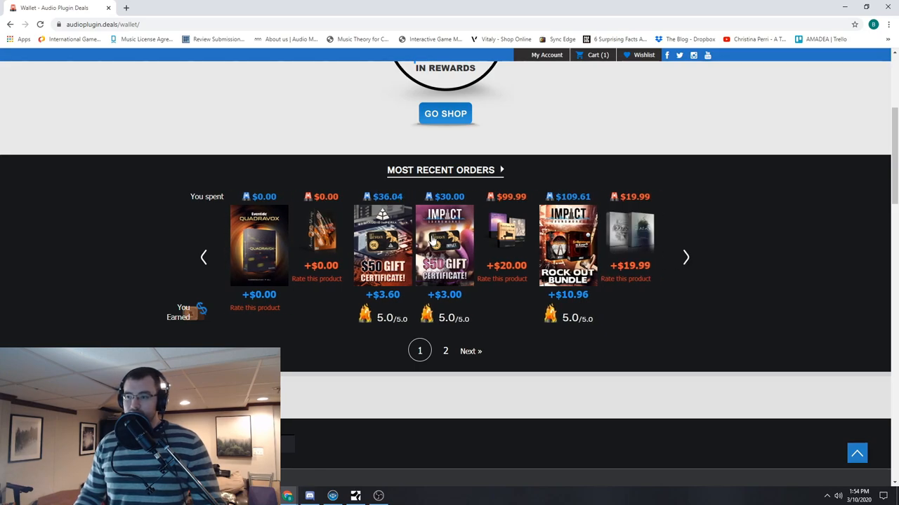
{"action": "mouse_move", "coordinate": [398, 236]}
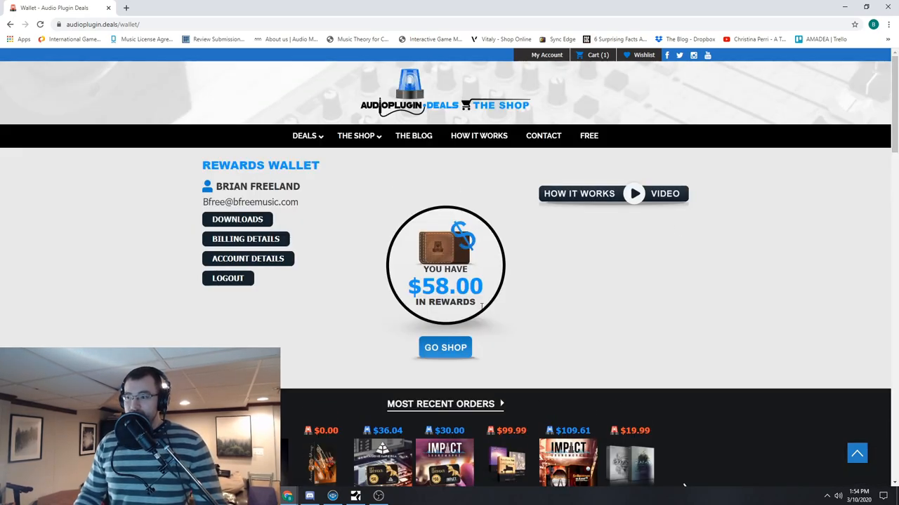
{"action": "scroll", "scroll_direction": "down", "scroll_amount": 3}
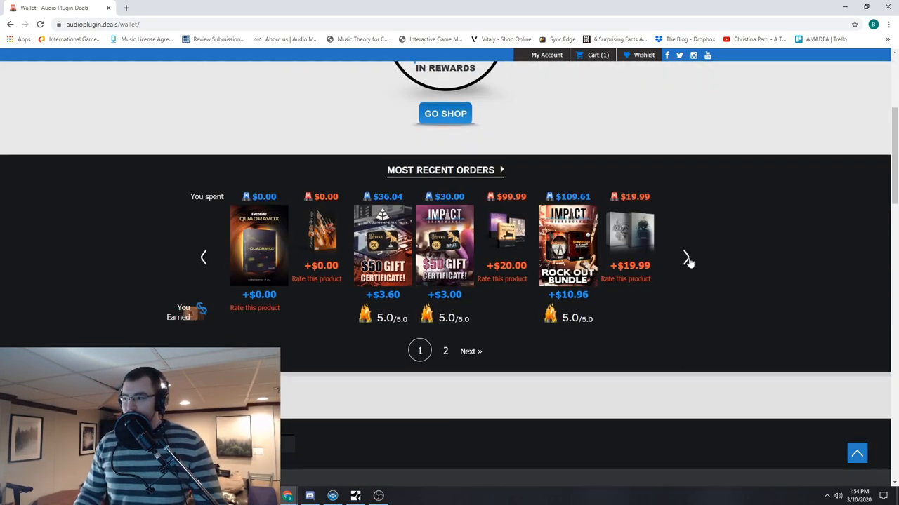
Give the Paths I & II Bundle a 5 (Mind Blown) rating and submit it for $5 rewards.
{"action": "left_click", "coordinate": [688, 258]}
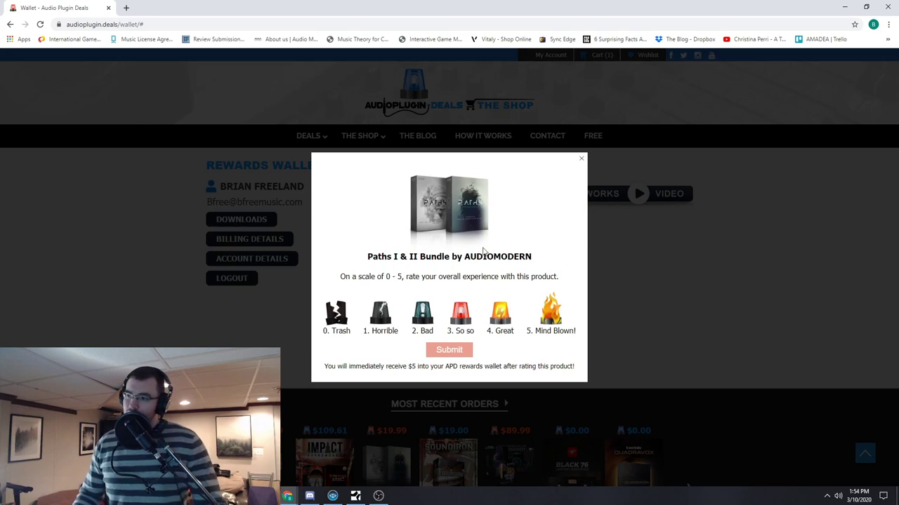
{"action": "left_click", "coordinate": [550, 309]}
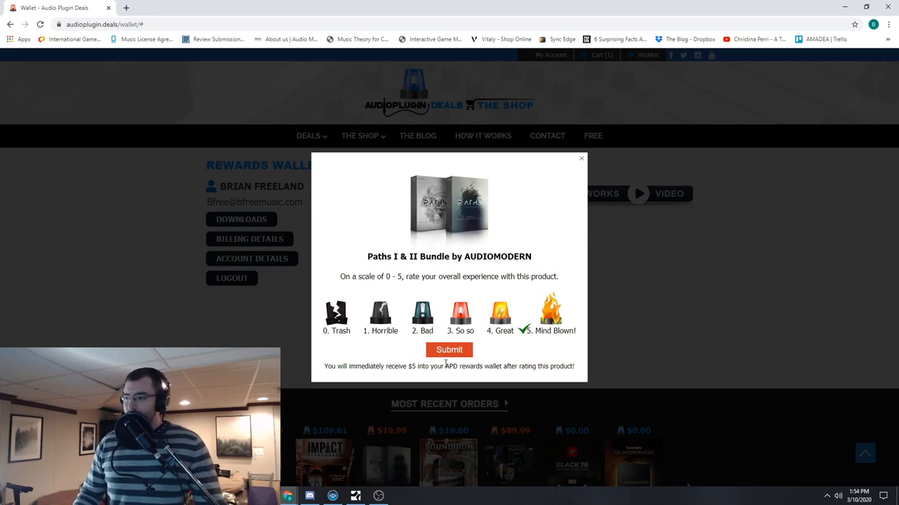
{"action": "left_click", "coordinate": [449, 350]}
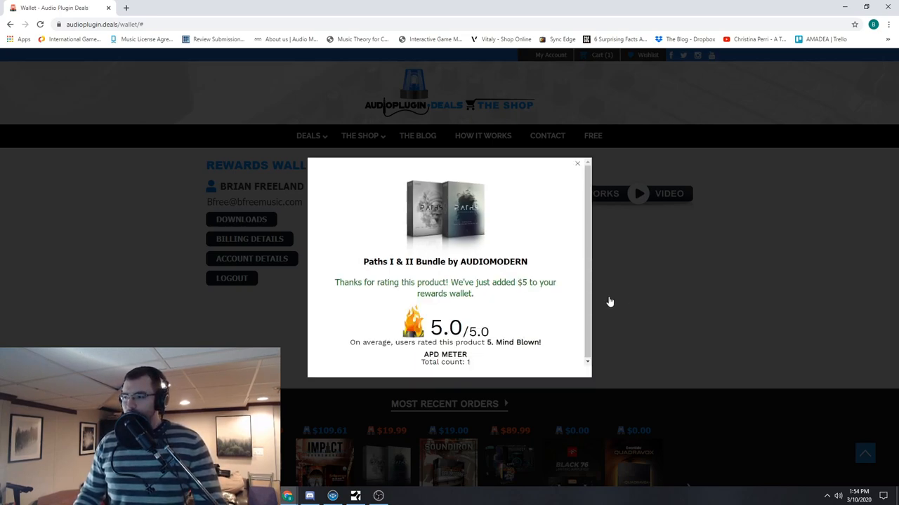
{"action": "mouse_move", "coordinate": [660, 260]}
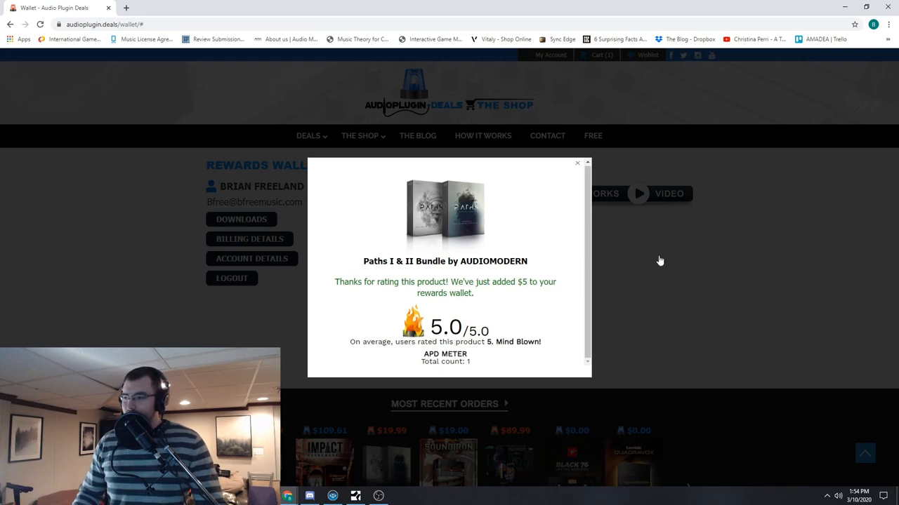
{"action": "mouse_move", "coordinate": [570, 174]}
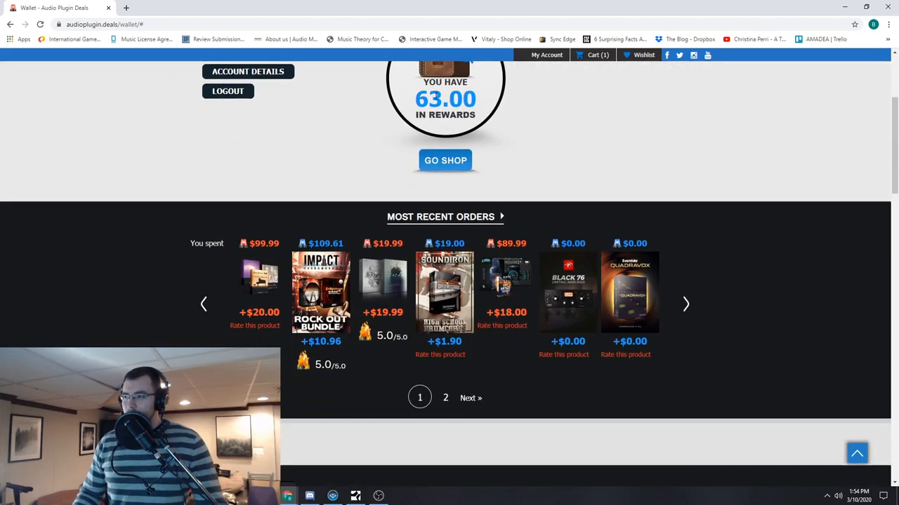
{"action": "mouse_move", "coordinate": [504, 182]}
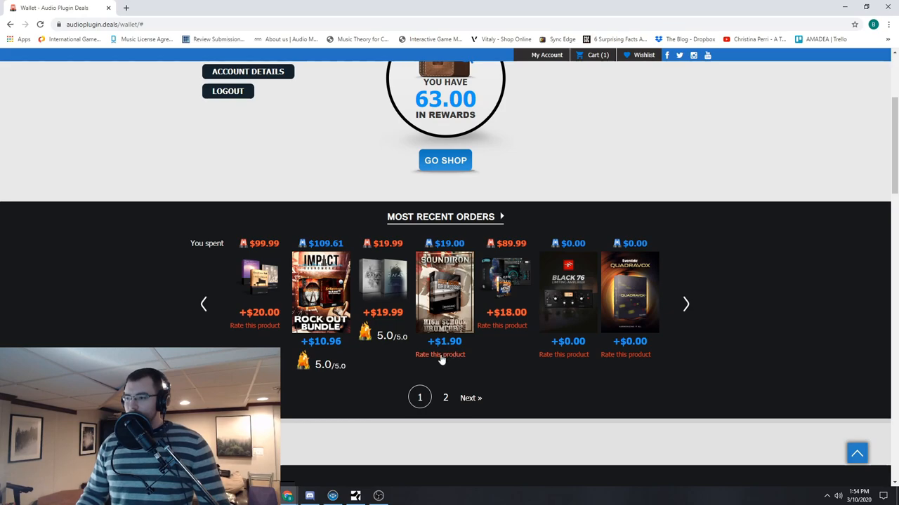
Submit a 4 (Great) rating for High School Drum Corps, then start rating the SOUNDYETI bundle.
{"action": "left_click", "coordinate": [440, 354]}
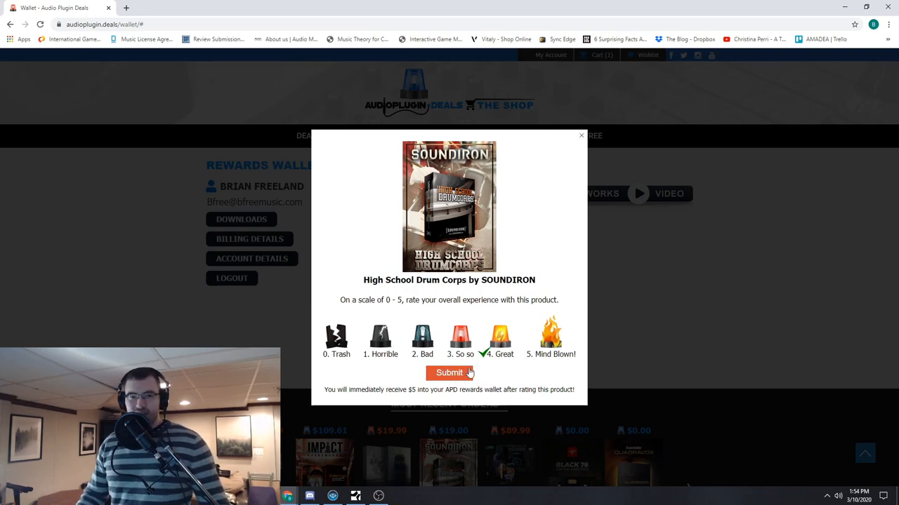
{"action": "left_click", "coordinate": [450, 373]}
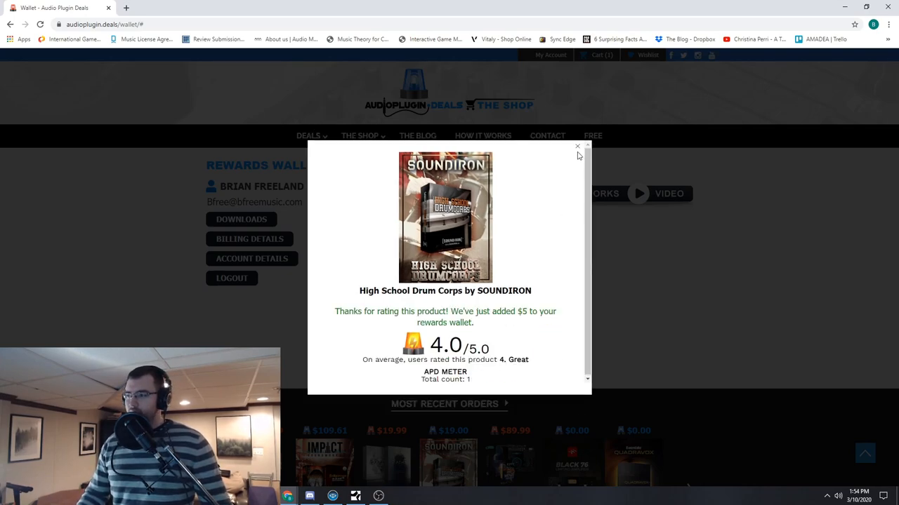
{"action": "left_click", "coordinate": [577, 148]}
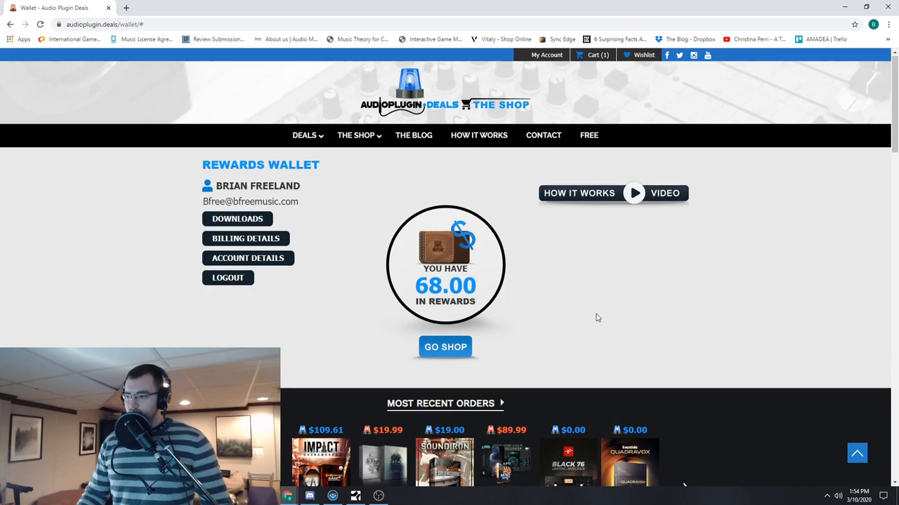
{"action": "scroll", "scroll_direction": "down", "scroll_amount": 3}
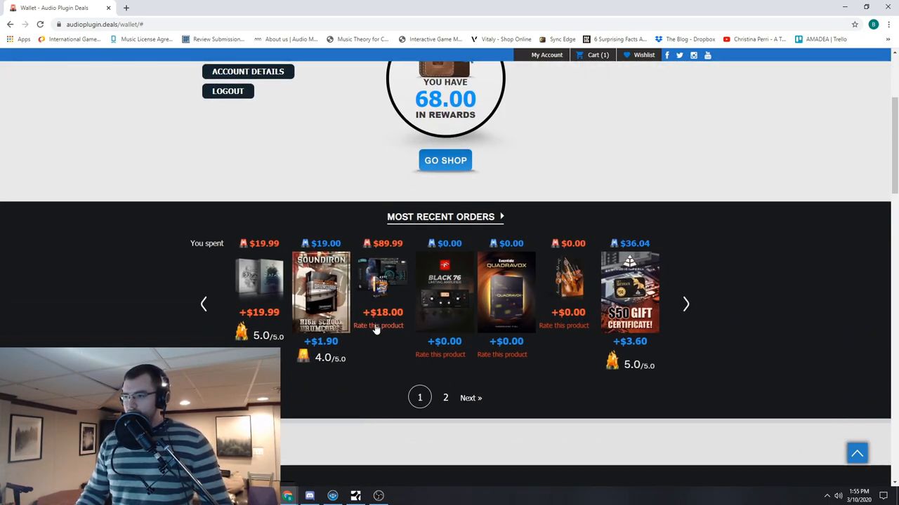
{"action": "left_click", "coordinate": [376, 325]}
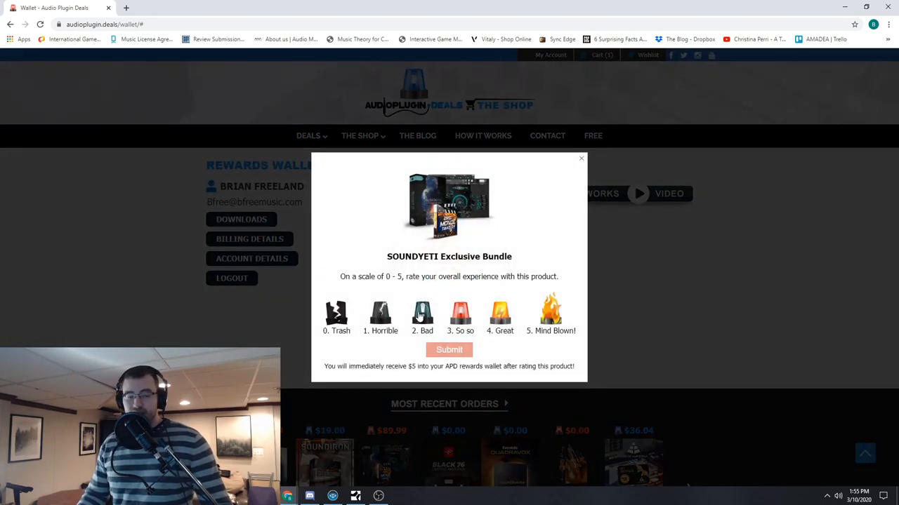
Submit a 5 (Mind Blown) rating for the SOUNDYETI Exclusive Bundle, bringing the wallet to $73.00.
{"action": "left_click", "coordinate": [550, 309]}
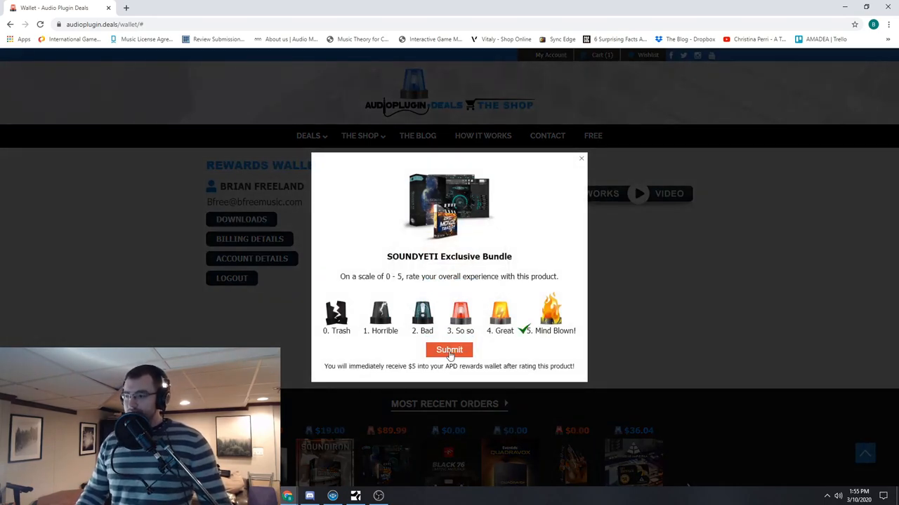
{"action": "left_click", "coordinate": [449, 350]}
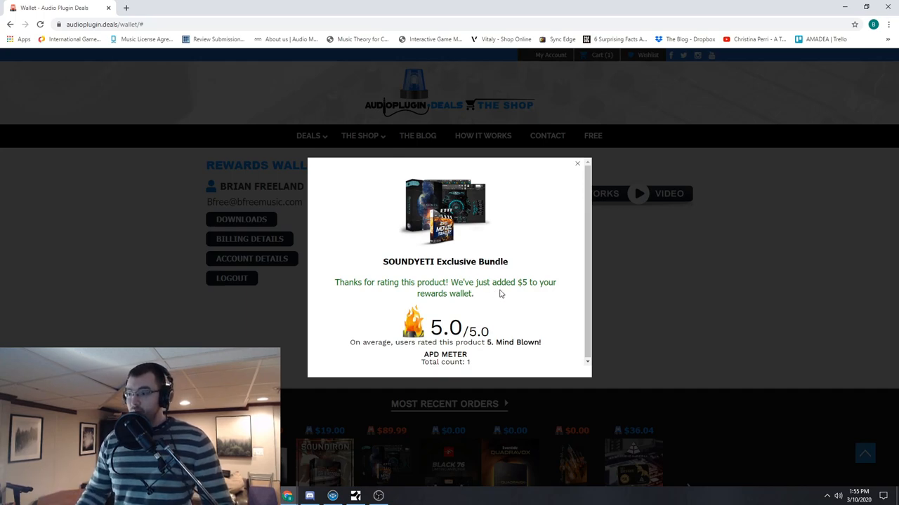
{"action": "mouse_move", "coordinate": [578, 172]}
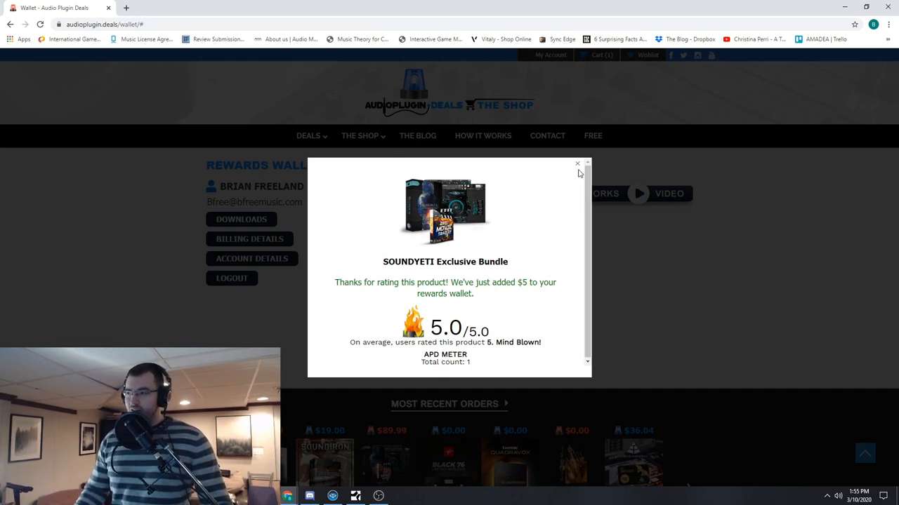
{"action": "left_click", "coordinate": [577, 163]}
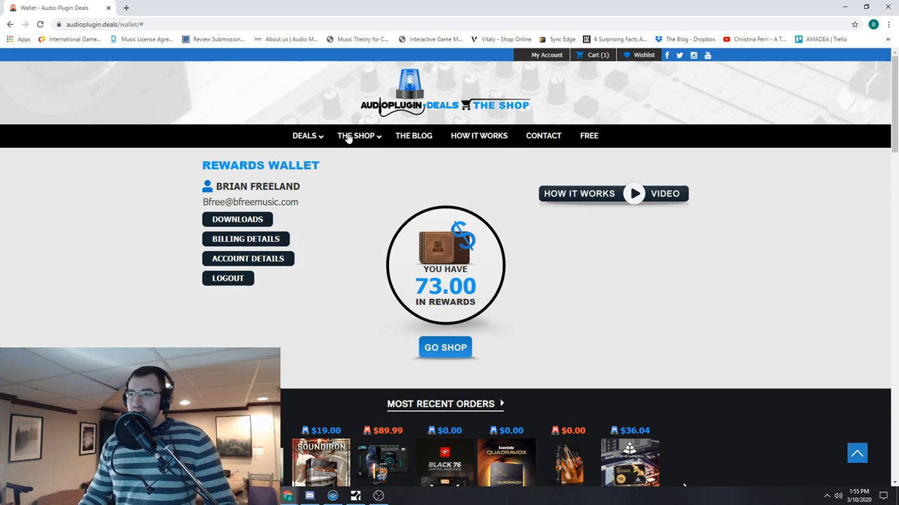
{"action": "left_click", "coordinate": [355, 135]}
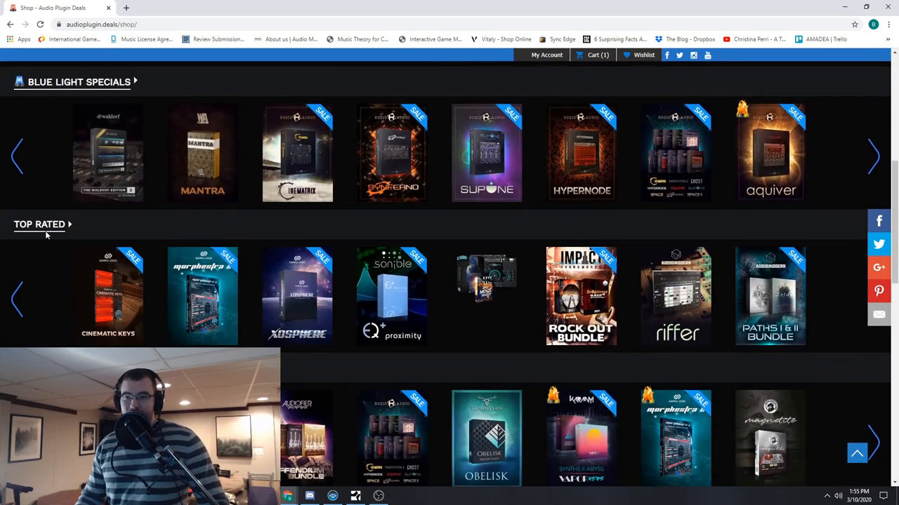
Browse the shop's Top Rated and Trending Now rows, then return to the top banner.
{"action": "scroll", "scroll_direction": "down", "scroll_amount": 3}
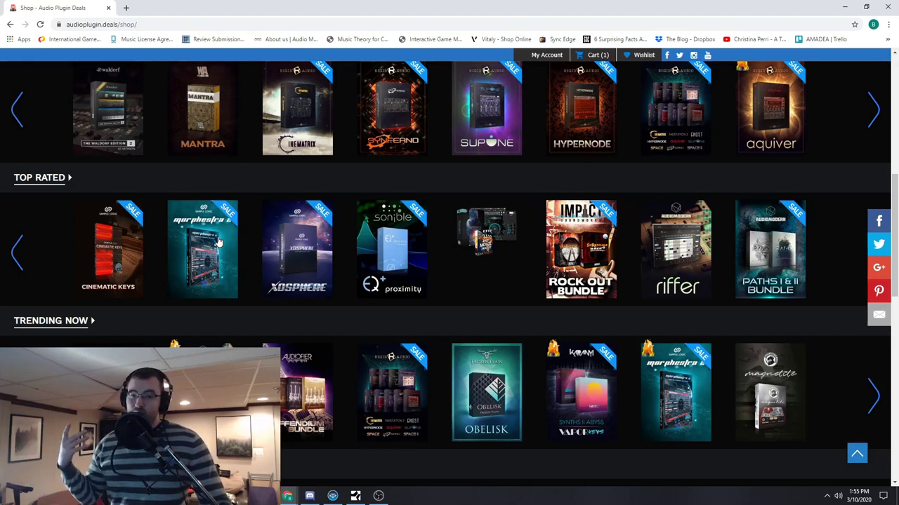
{"action": "mouse_move", "coordinate": [113, 247]}
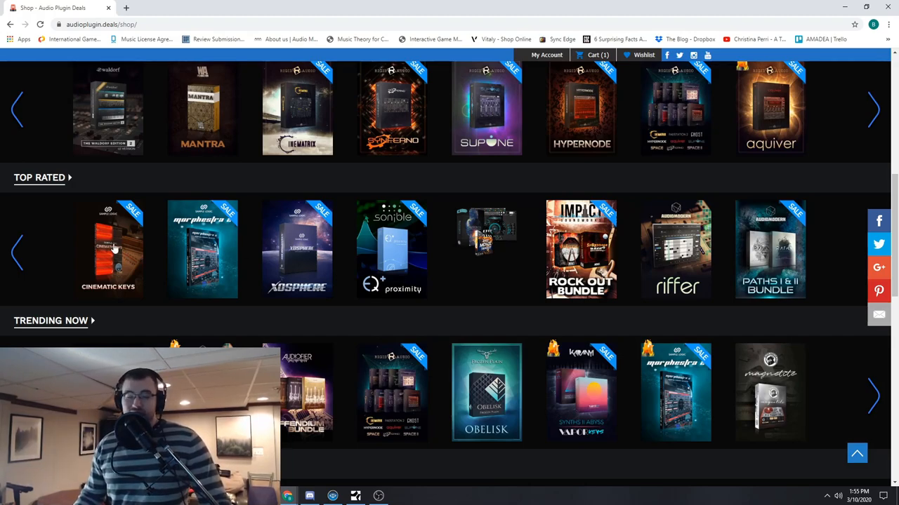
{"action": "mouse_move", "coordinate": [808, 228]}
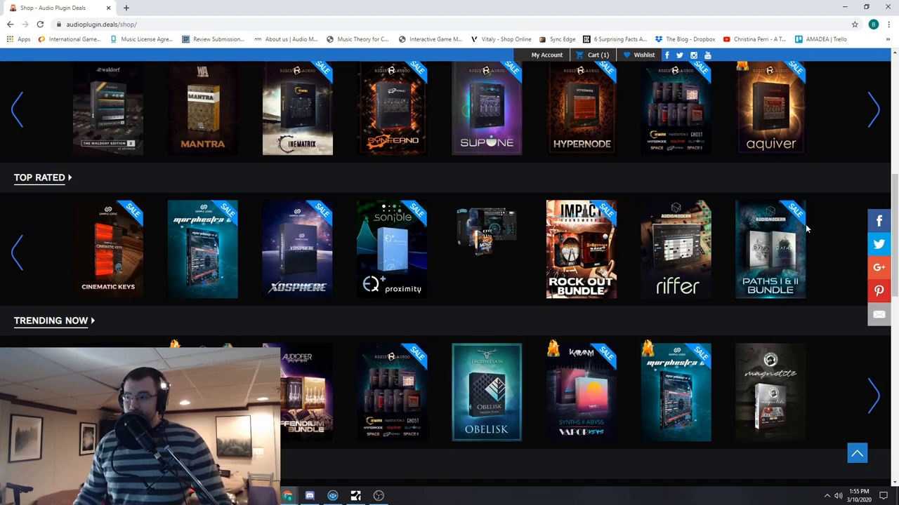
{"action": "mouse_move", "coordinate": [337, 273]}
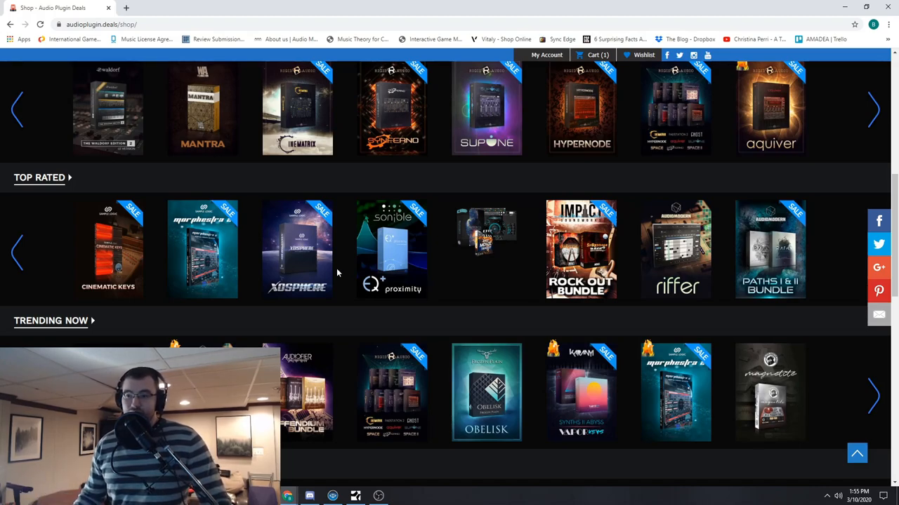
{"action": "mouse_move", "coordinate": [73, 257]}
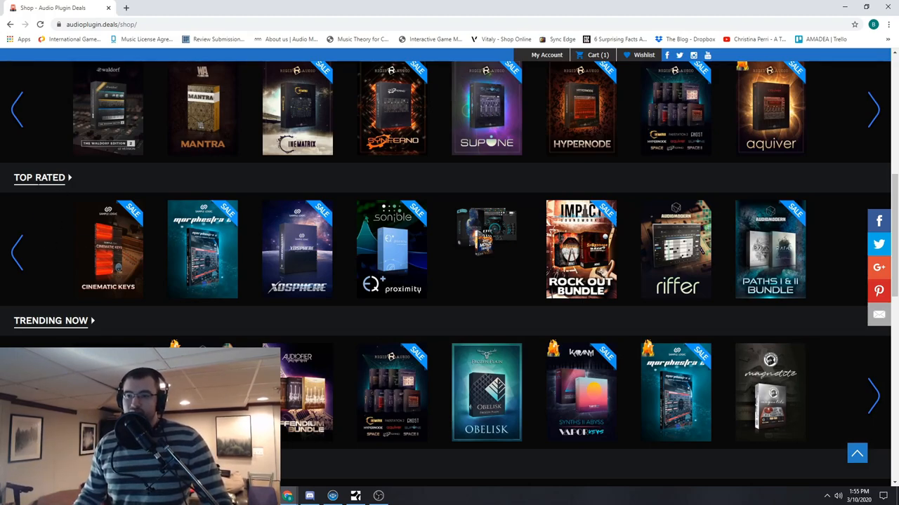
{"action": "left_click", "coordinate": [354, 135]}
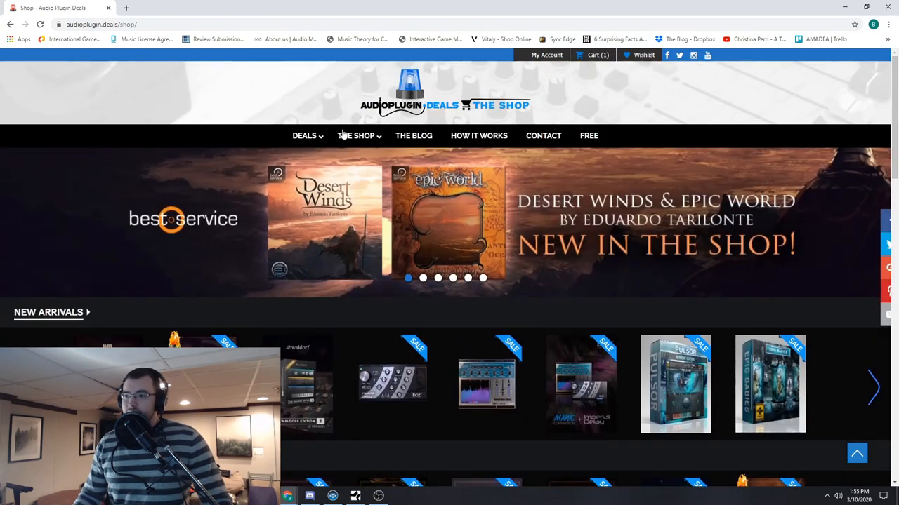
Navigate via the shop's Brands list to the Sample Logic developer page with its rated products.
{"action": "left_click", "coordinate": [356, 134]}
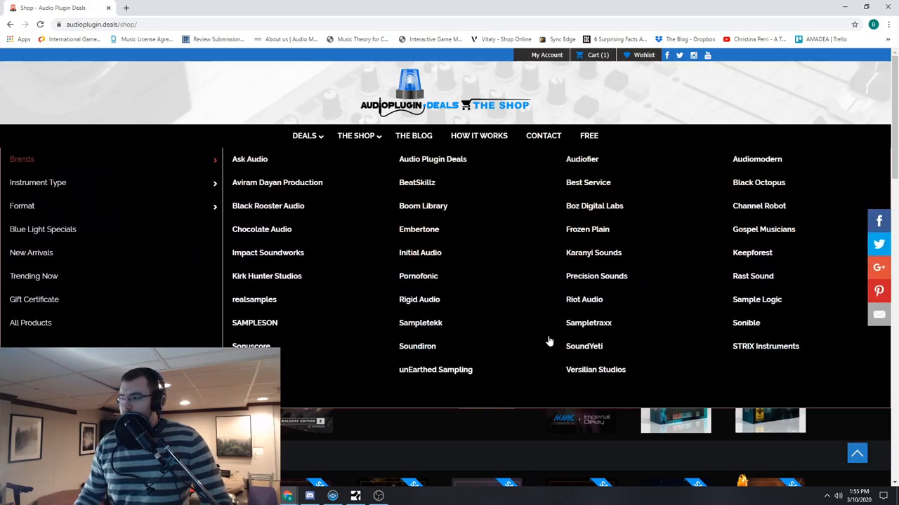
{"action": "left_click", "coordinate": [755, 300]}
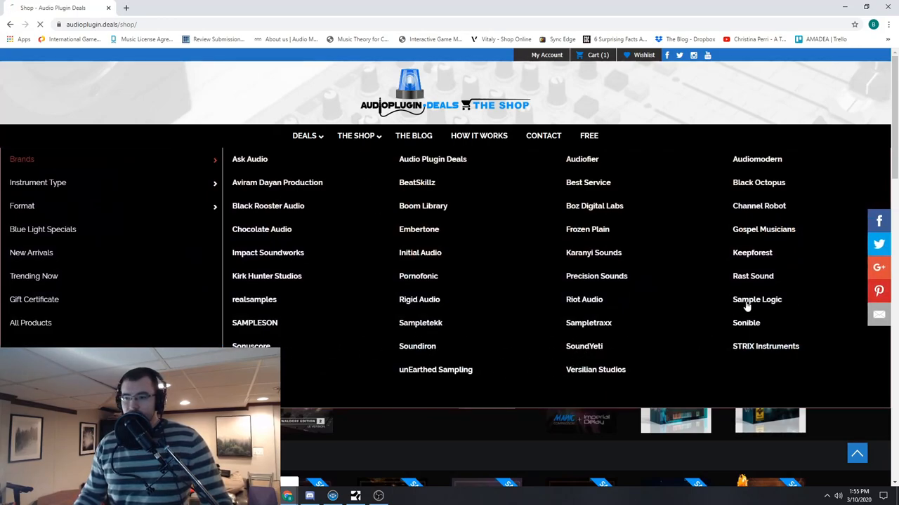
{"action": "left_click", "coordinate": [754, 299]}
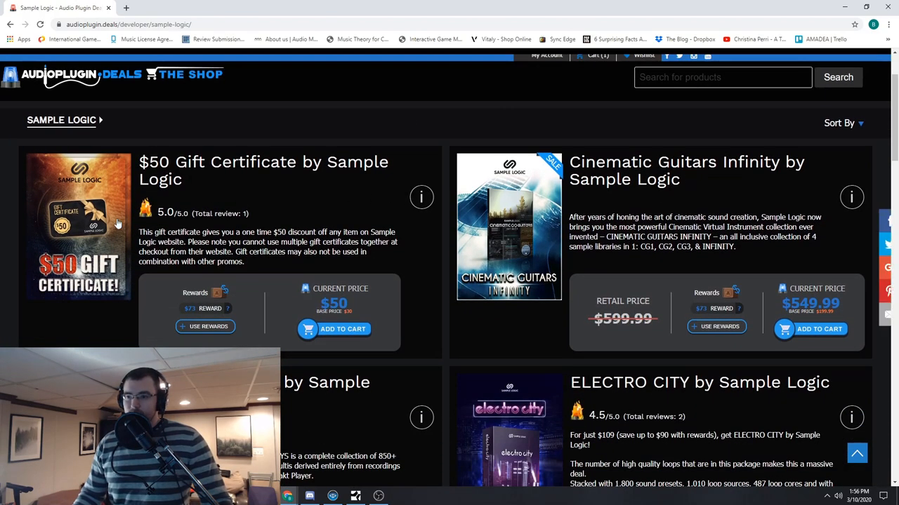
{"action": "scroll", "scroll_direction": "down", "scroll_amount": 3}
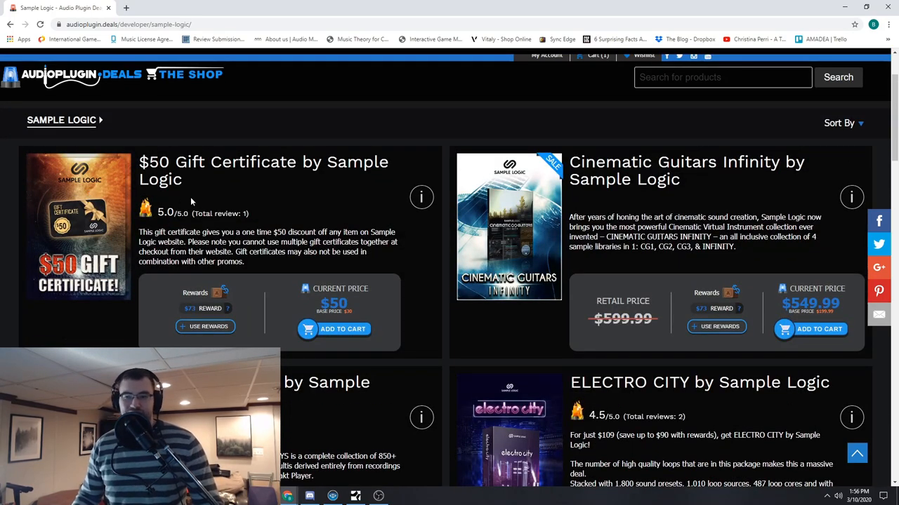
{"action": "scroll", "scroll_direction": "down", "scroll_amount": 3}
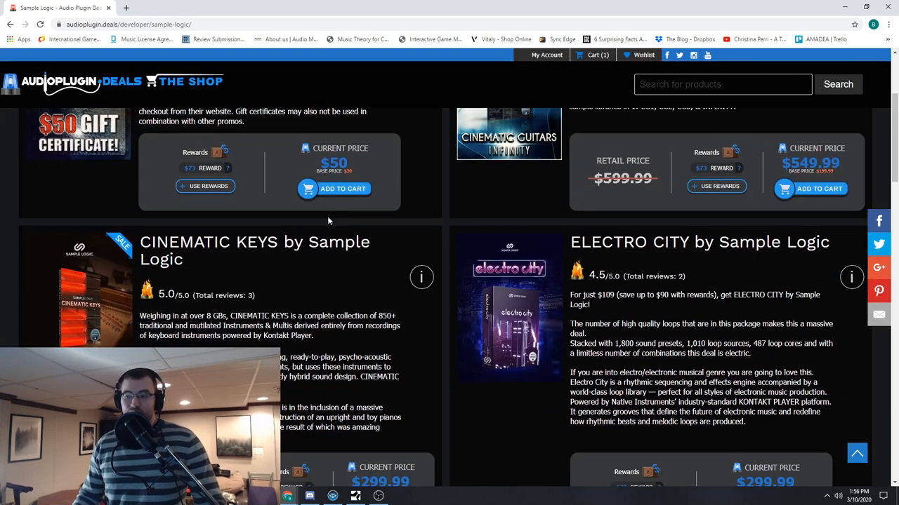
{"action": "scroll", "scroll_direction": "down", "scroll_amount": 3}
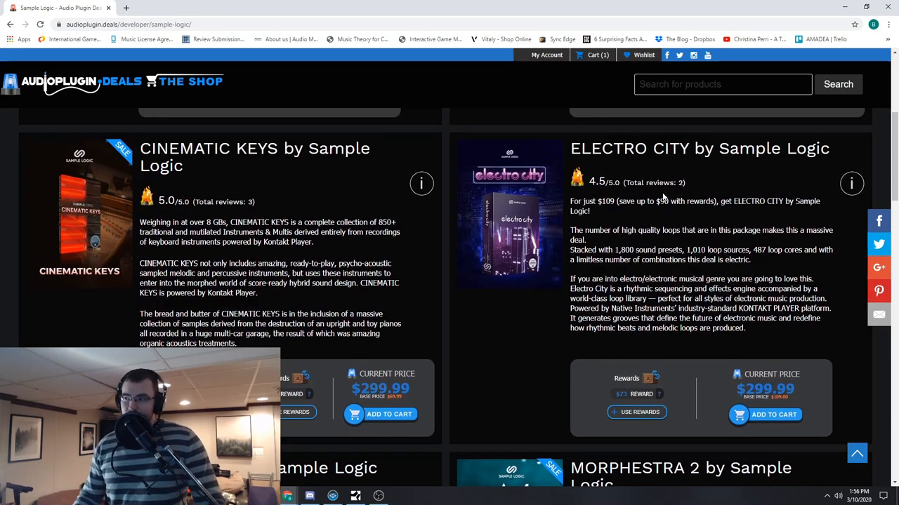
{"action": "scroll", "scroll_direction": "down", "scroll_amount": 3}
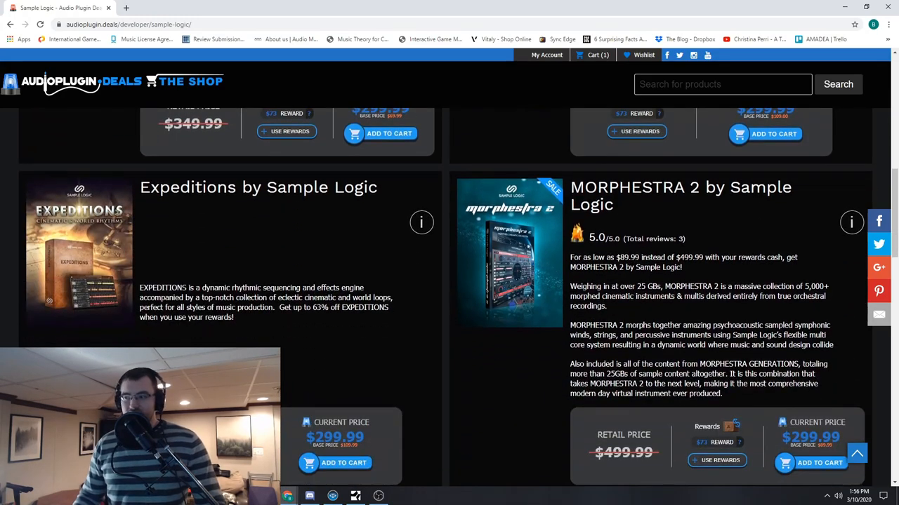
{"action": "scroll", "scroll_direction": "down", "scroll_amount": 3}
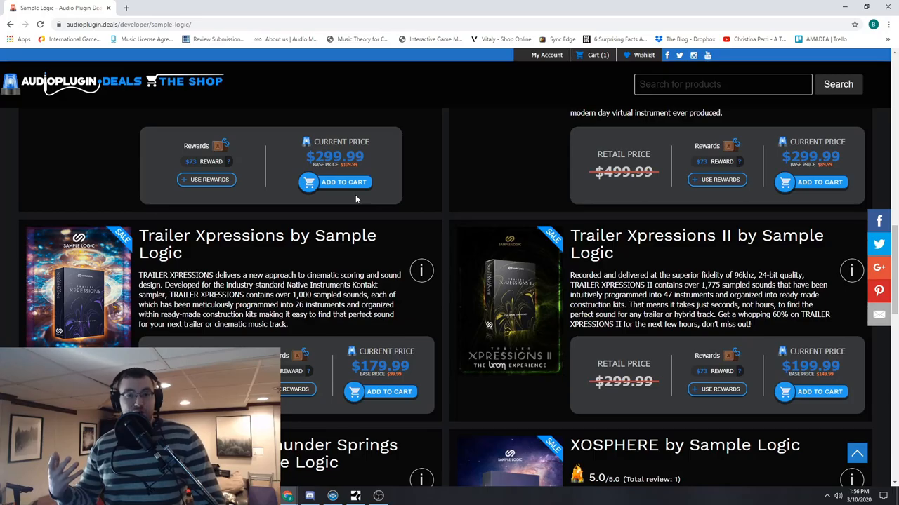
{"action": "scroll", "scroll_direction": "down", "scroll_amount": 3}
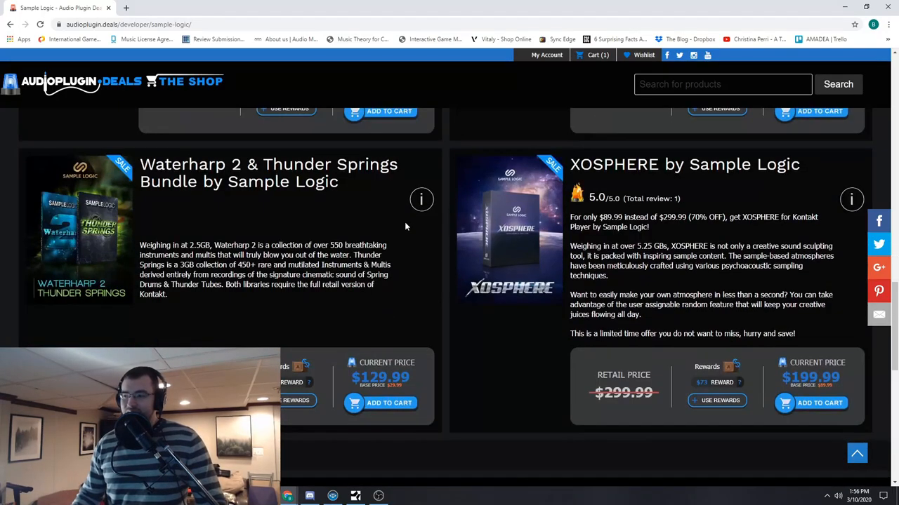
{"action": "scroll", "scroll_direction": "down", "scroll_amount": 3}
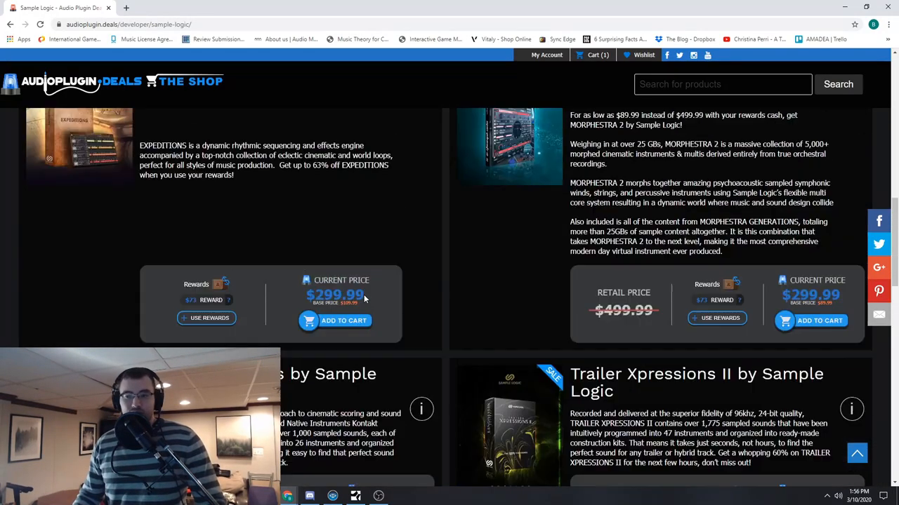
{"action": "scroll", "scroll_direction": "down", "scroll_amount": 3}
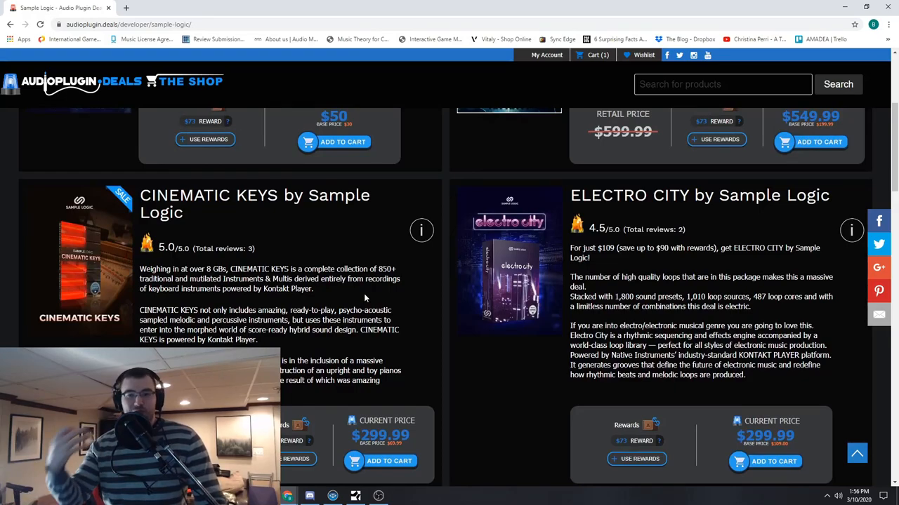
{"action": "mouse_move", "coordinate": [378, 308]}
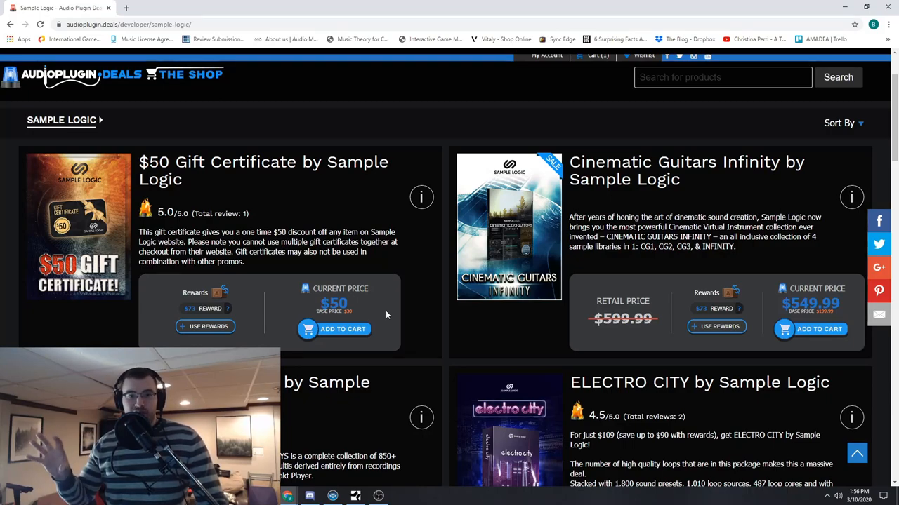
{"action": "mouse_move", "coordinate": [396, 323]}
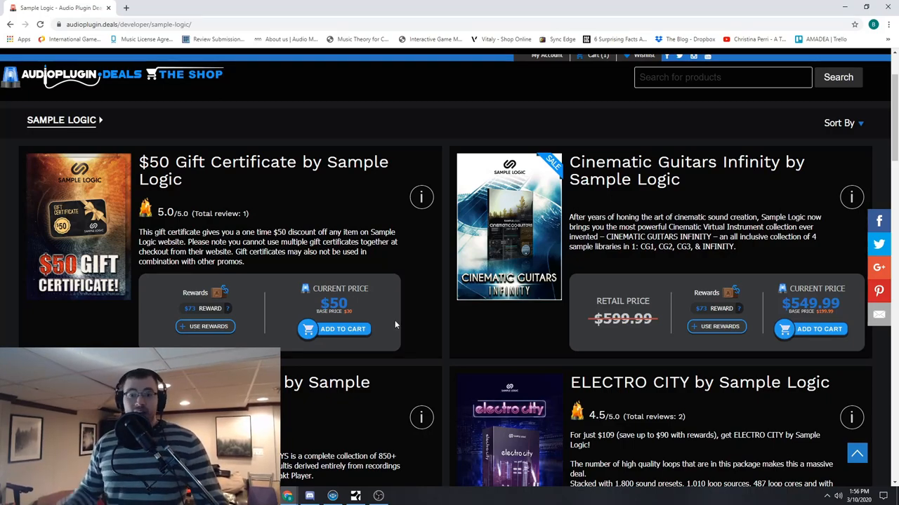